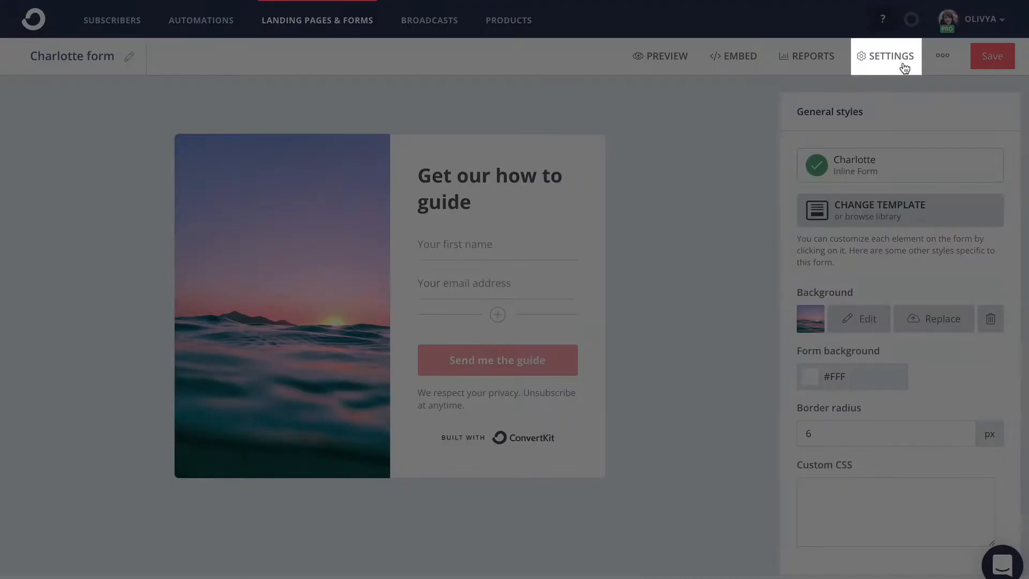
Show the form's Incentive settings with the incentive email enabled.
click(885, 56)
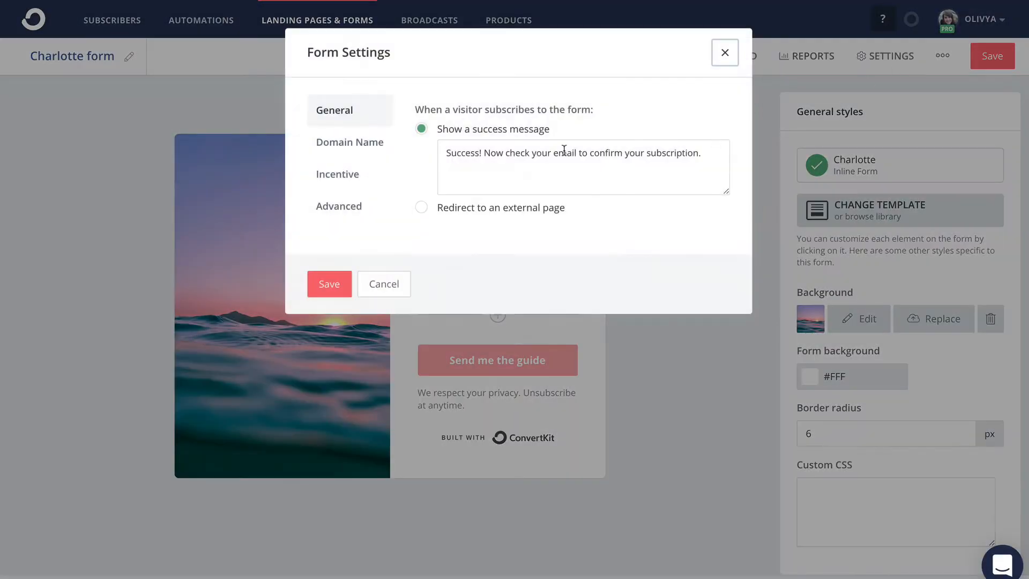
click(338, 173)
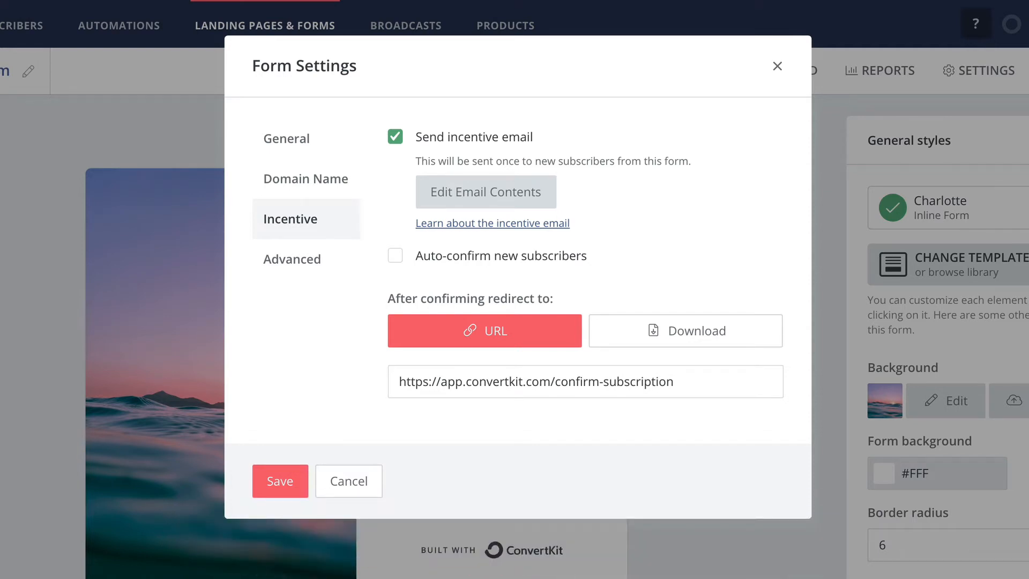
click(395, 255)
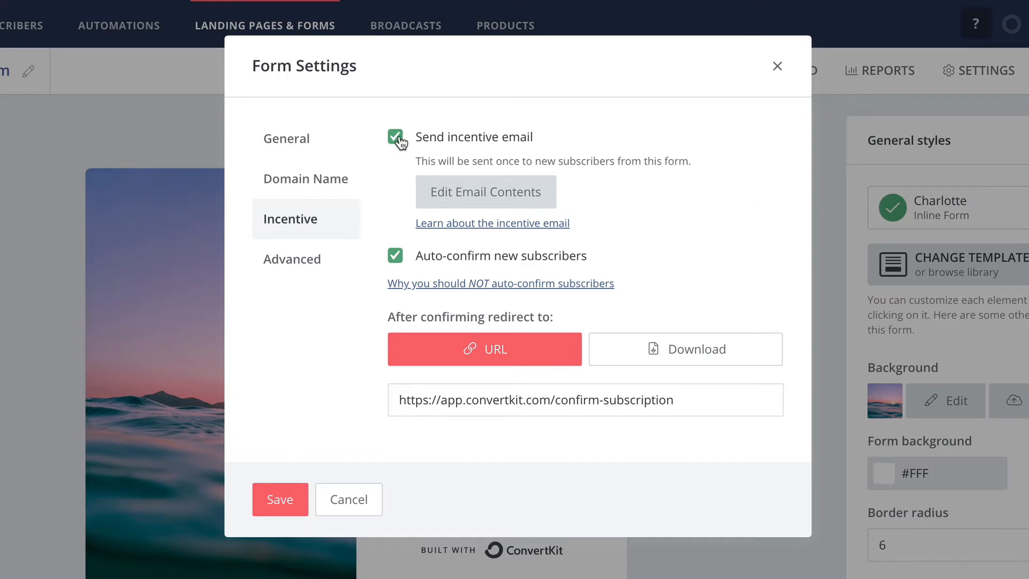
click(396, 136)
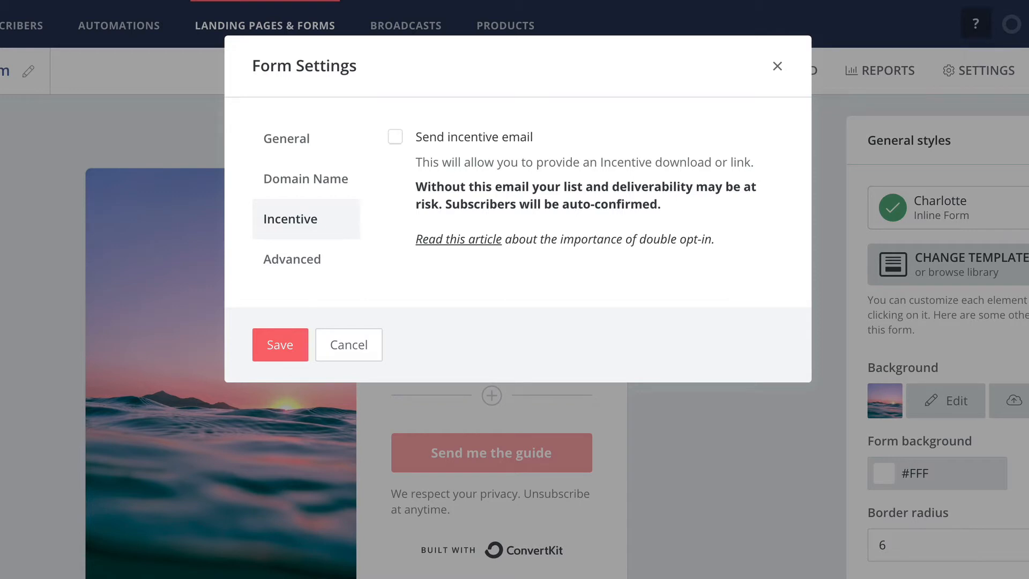
click(396, 136)
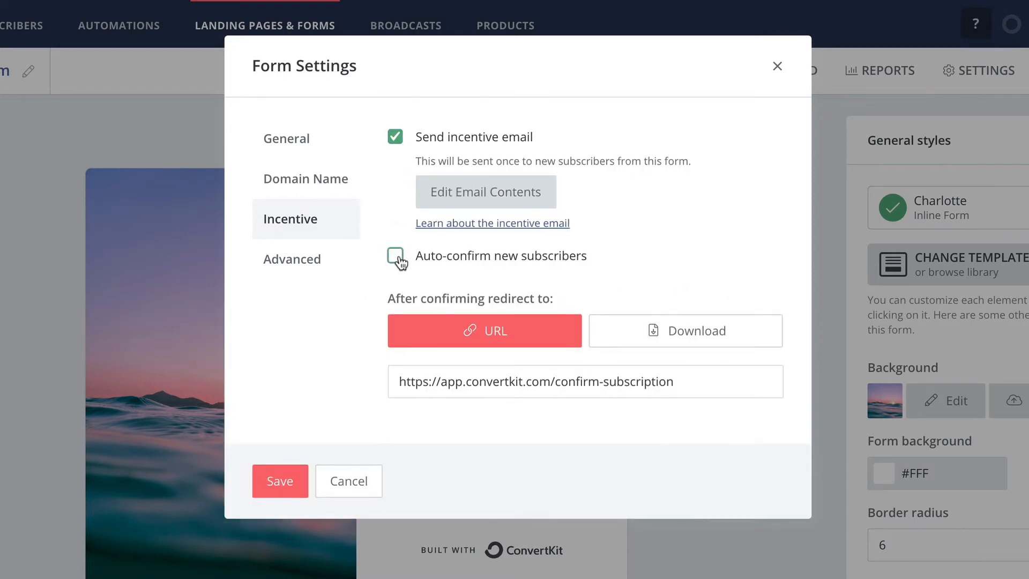
click(394, 255)
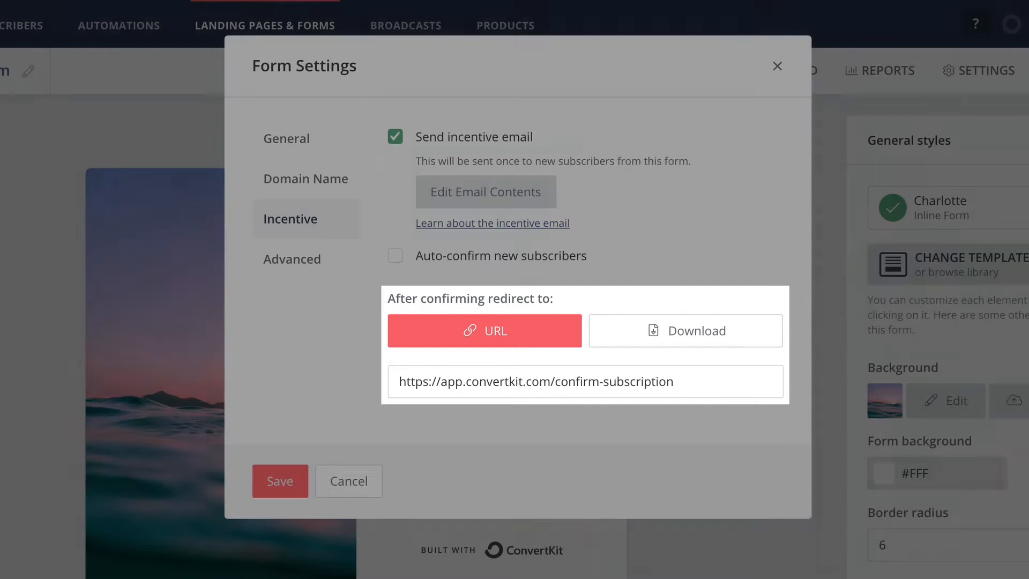
click(685, 330)
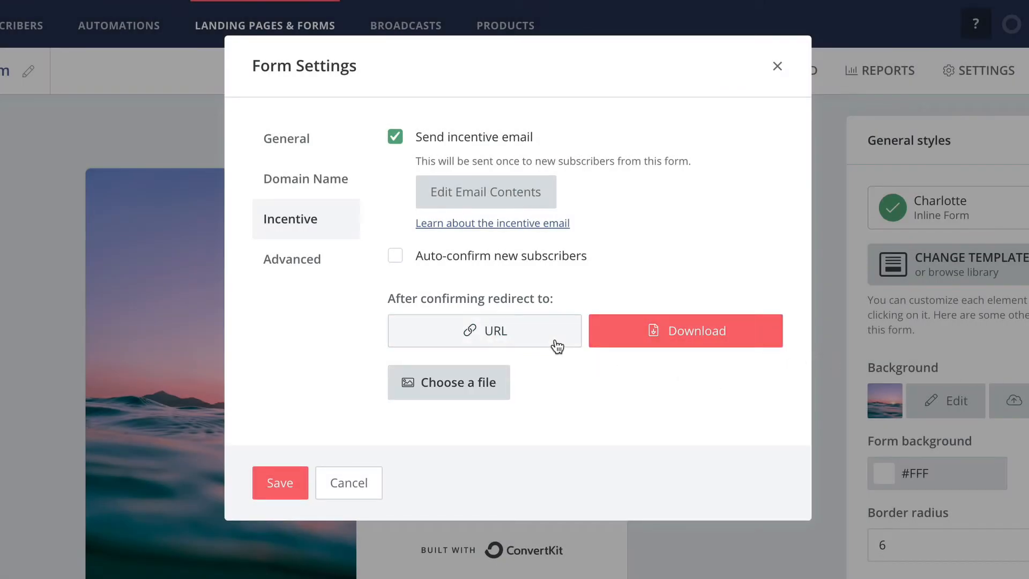
click(485, 330)
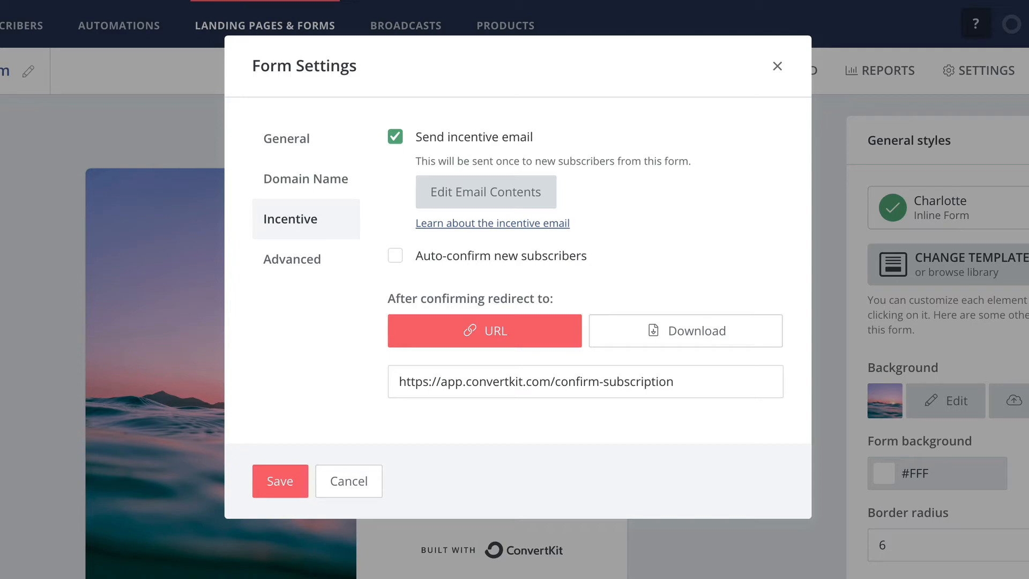
click(485, 192)
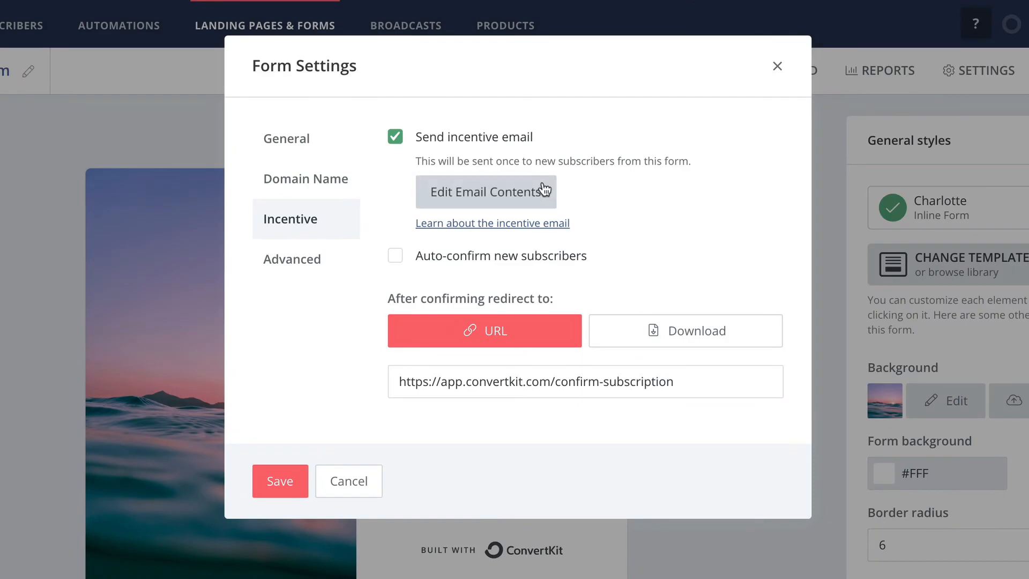
Rewrite the incentive email's subject and body with a first_name greeting and sign-off, then save.
click(485, 192)
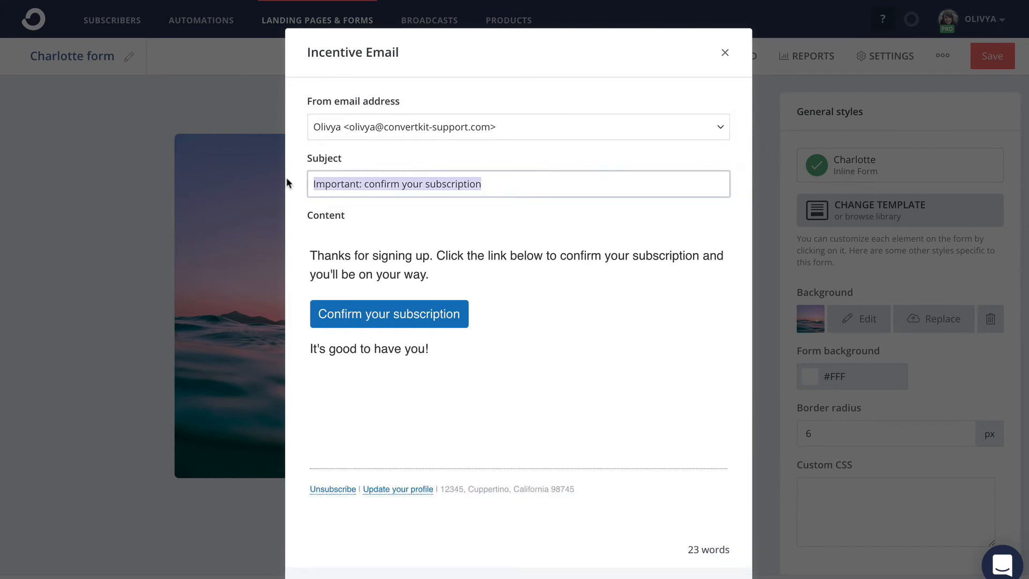
click(388, 313)
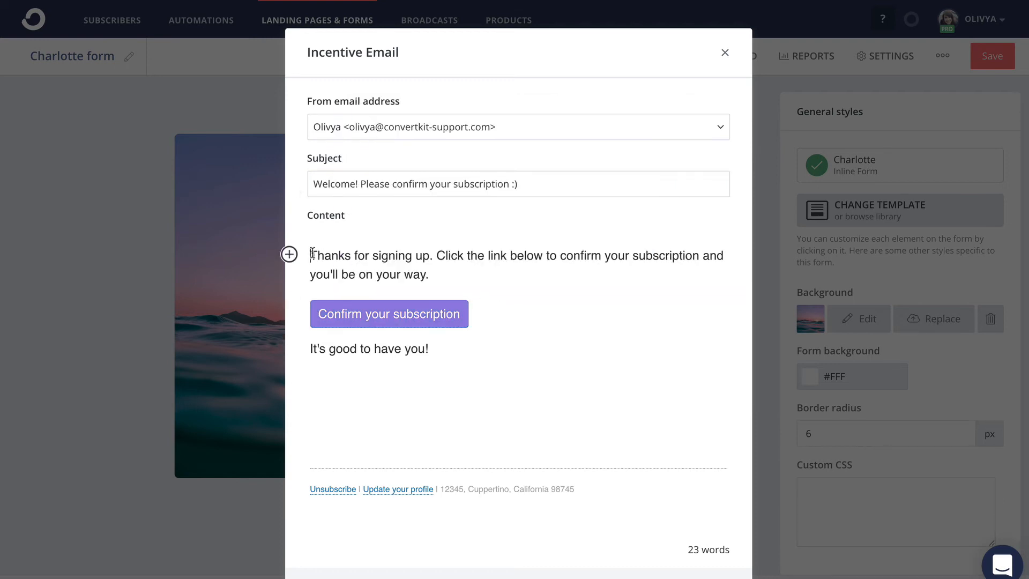
click(288, 255)
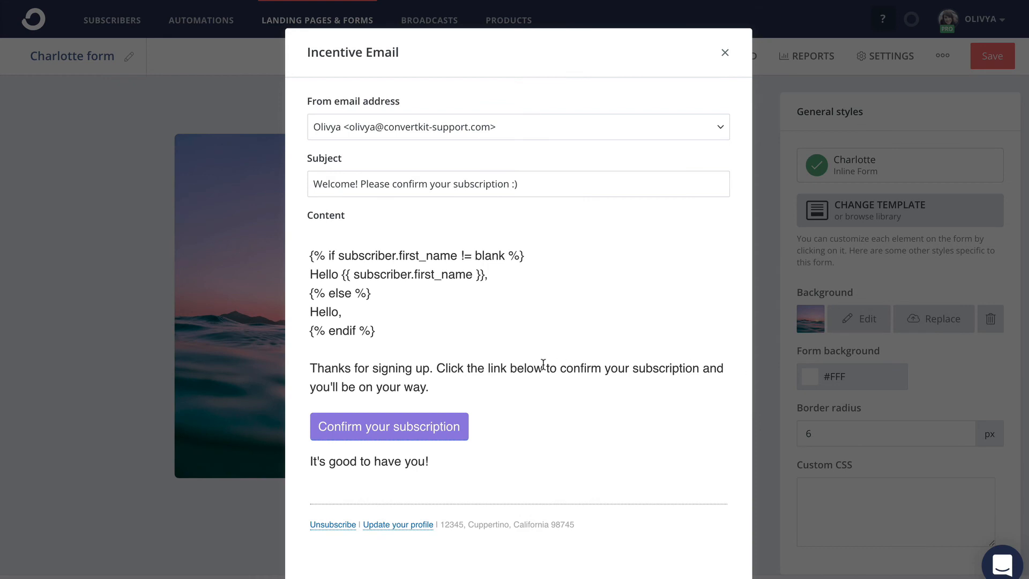
double_click(447, 368)
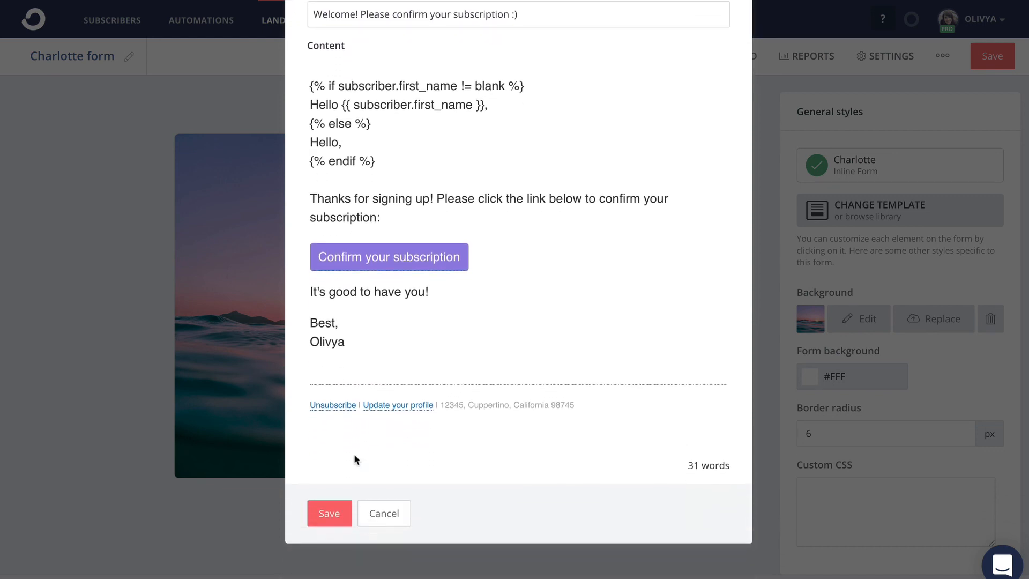
click(329, 513)
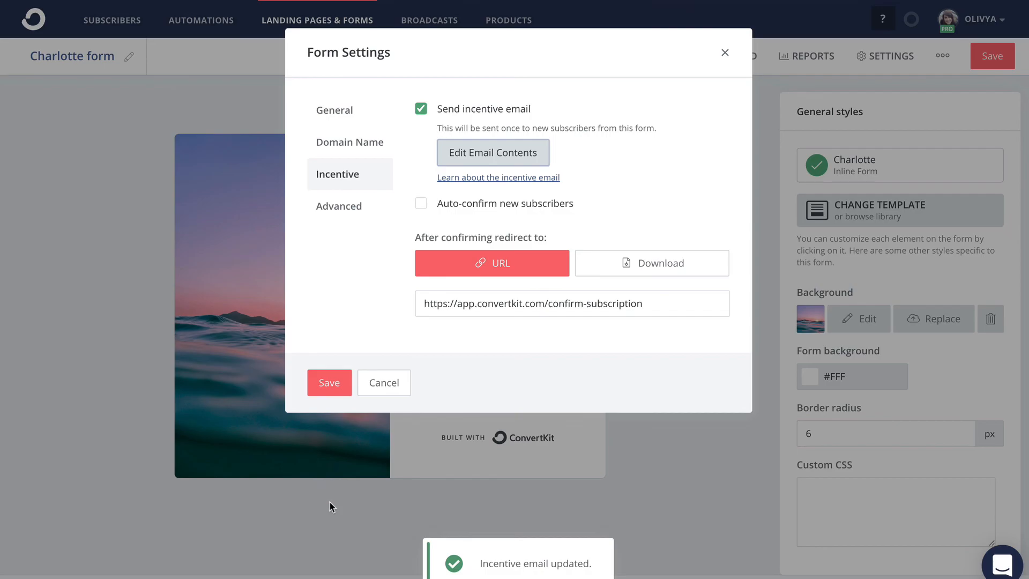